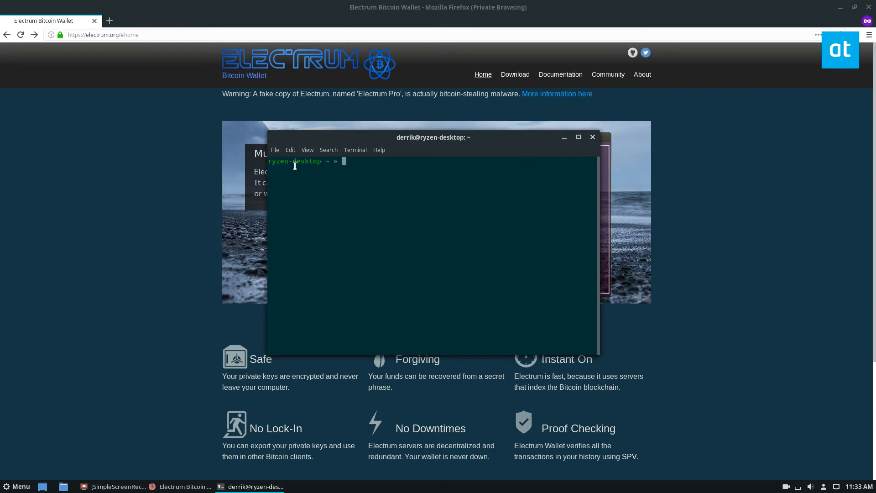
pyautogui.moveTo(752, 4)
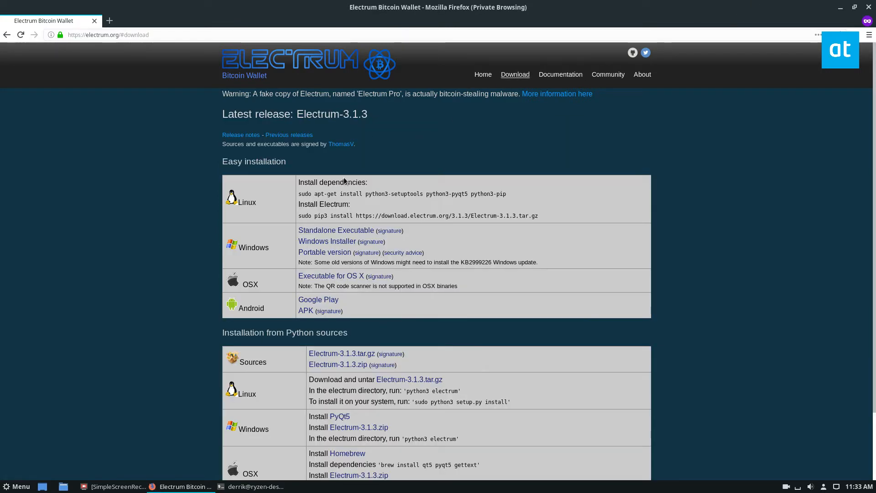
# Step: Open electrum.org's download page and select the pip3 install command for Electrum-3.1.3.tar.gz
pyautogui.click(118, 35)
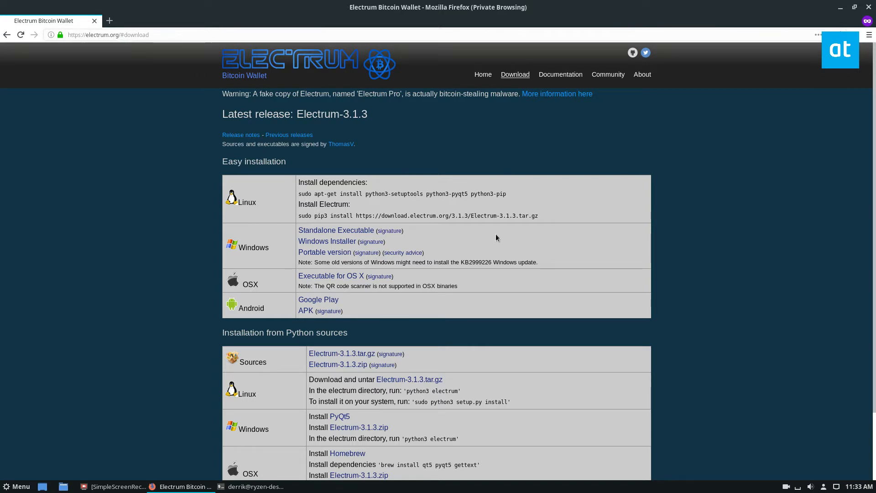
pyautogui.moveTo(423, 215); pyautogui.dragTo(537, 215)
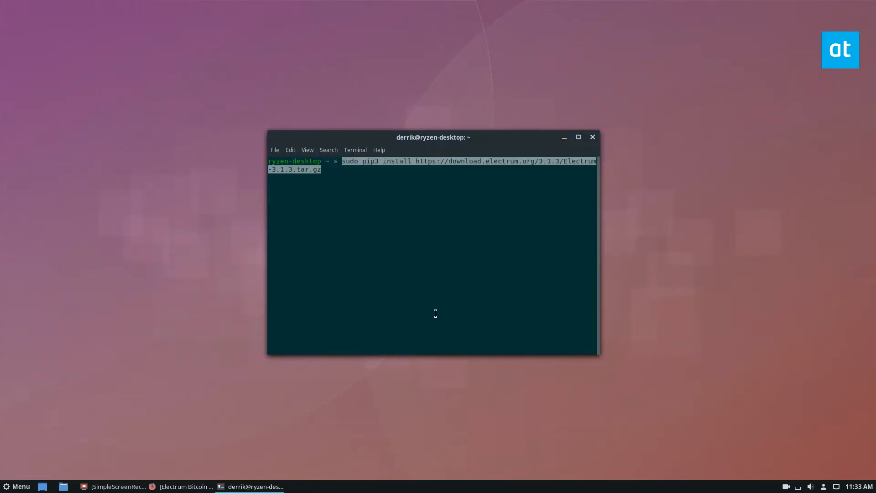
# Step: Run the pasted sudo pip3 install command to build Electrum 3.1.3
pyautogui.press('Return')
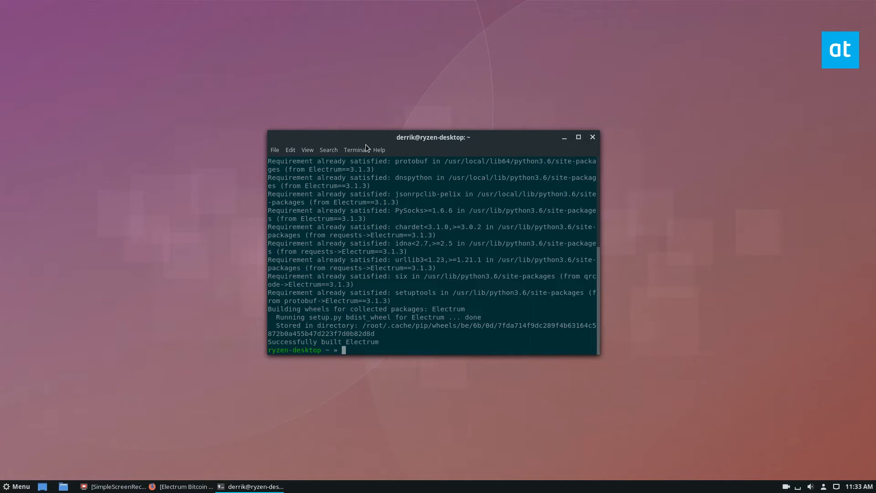
pyautogui.moveTo(394, 269)
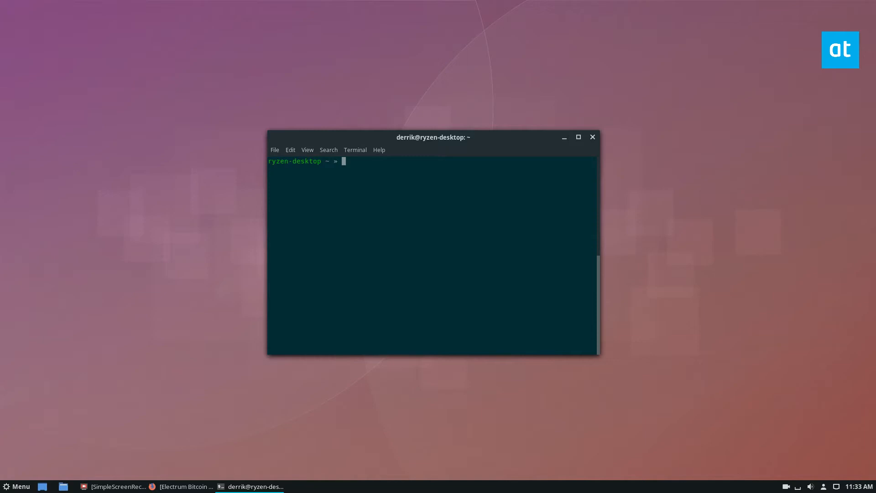
# Step: List /opt/electrum to find the icon, then go to /usr/share/applications for electrum.desktop
pyautogui.write('cd /opt')
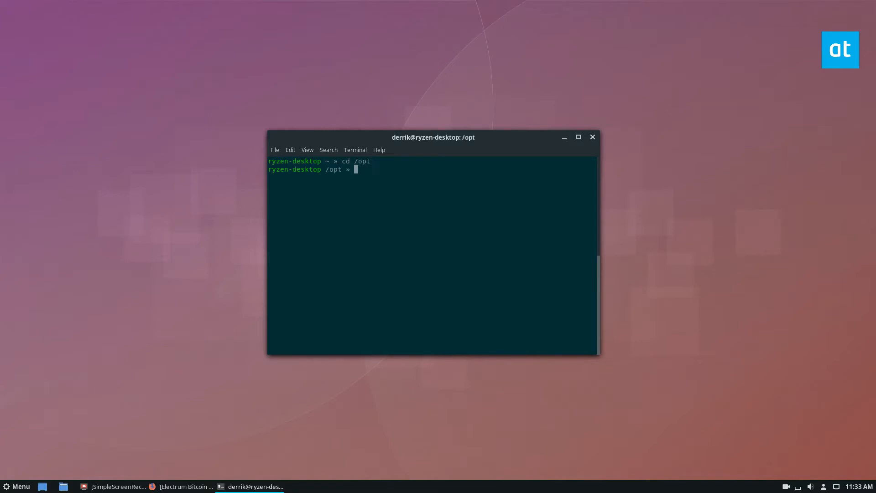
pyautogui.write('ls')
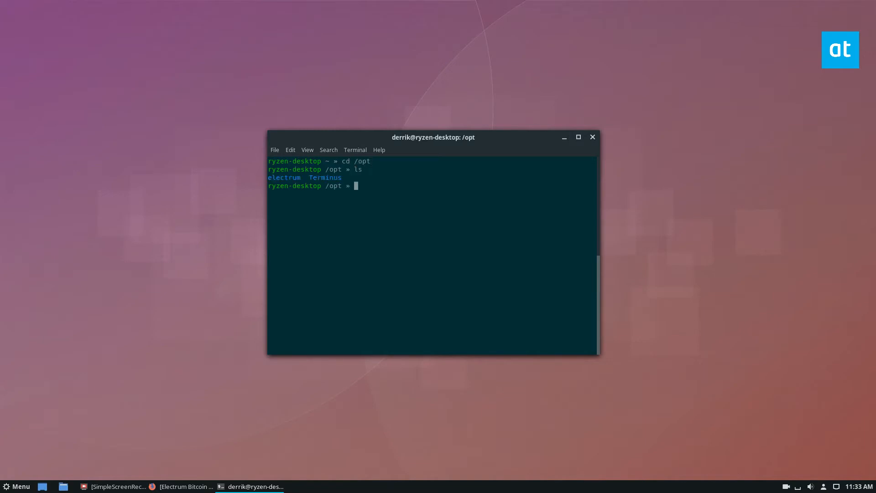
pyautogui.write('cd electrum')
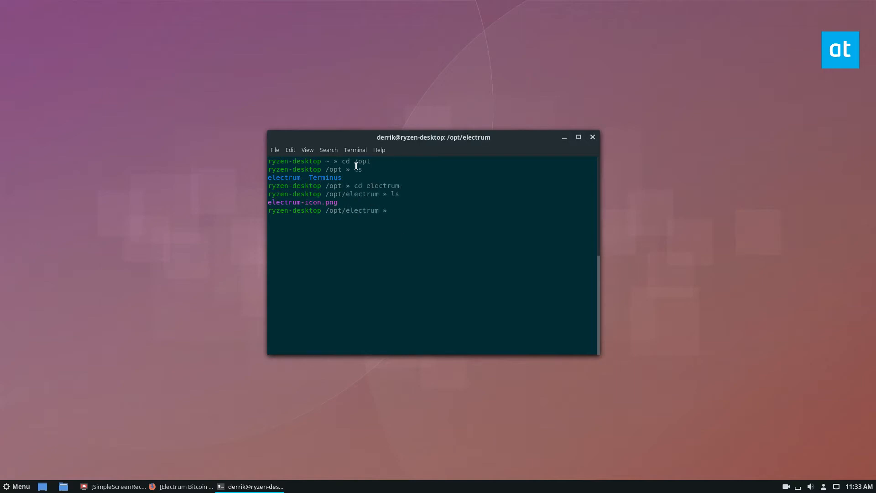
pyautogui.write('cd')
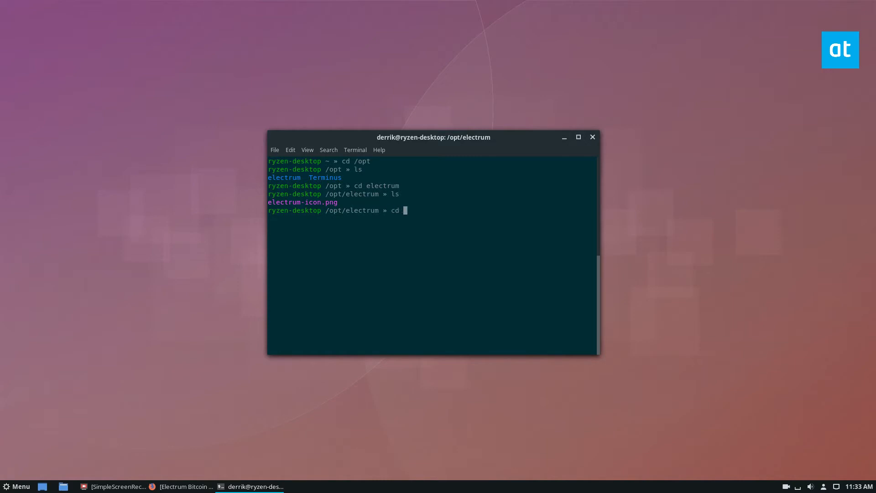
pyautogui.write('/usr/shar')
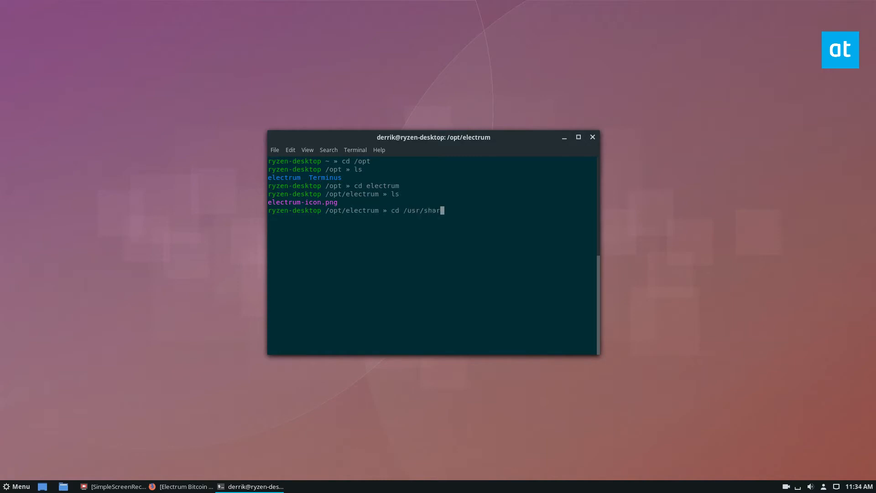
pyautogui.write('e/application')
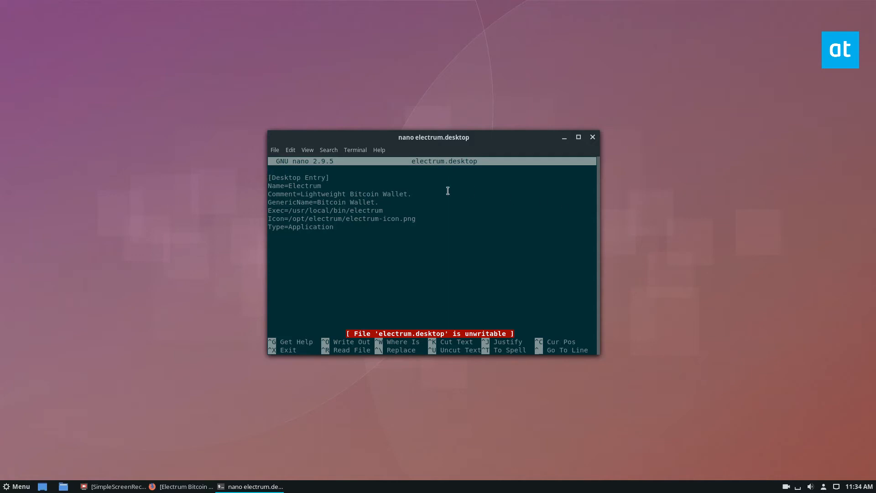
# Step: Move the nano window right and back while reviewing the electrum.desktop entry
pyautogui.moveTo(433, 137); pyautogui.dragTo(538, 118)
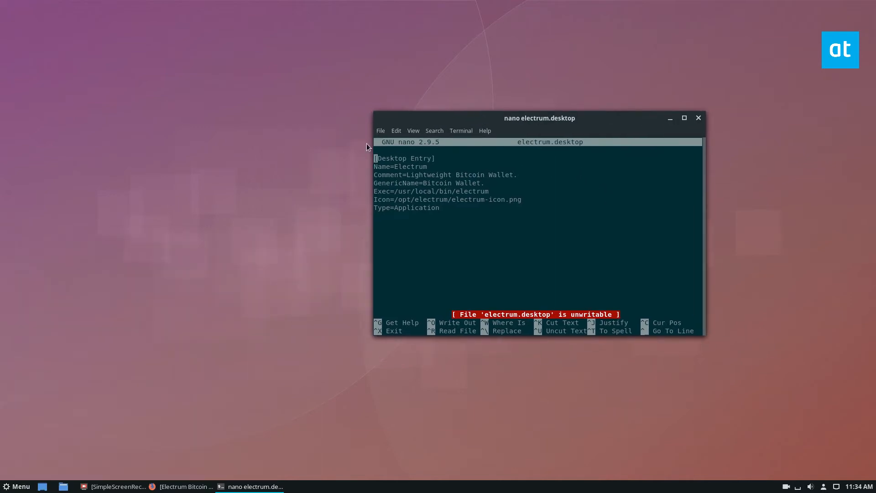
pyautogui.moveTo(524, 113)
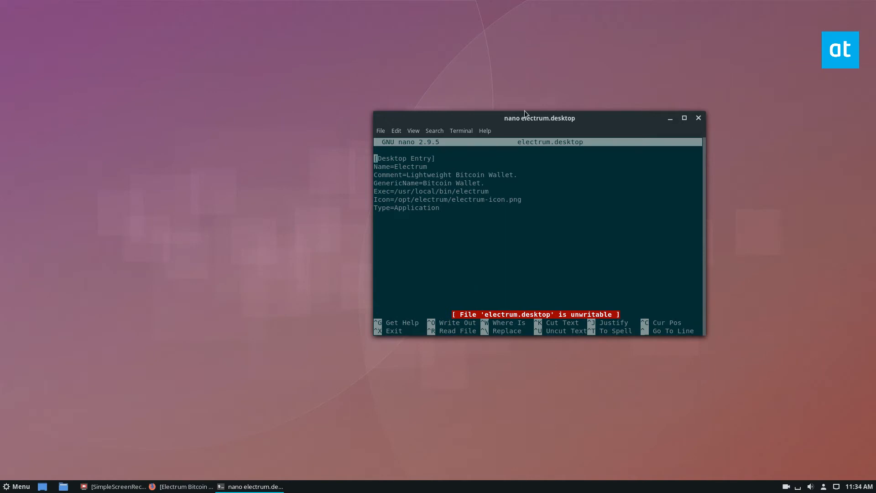
pyautogui.moveTo(538, 118); pyautogui.dragTo(340, 137)
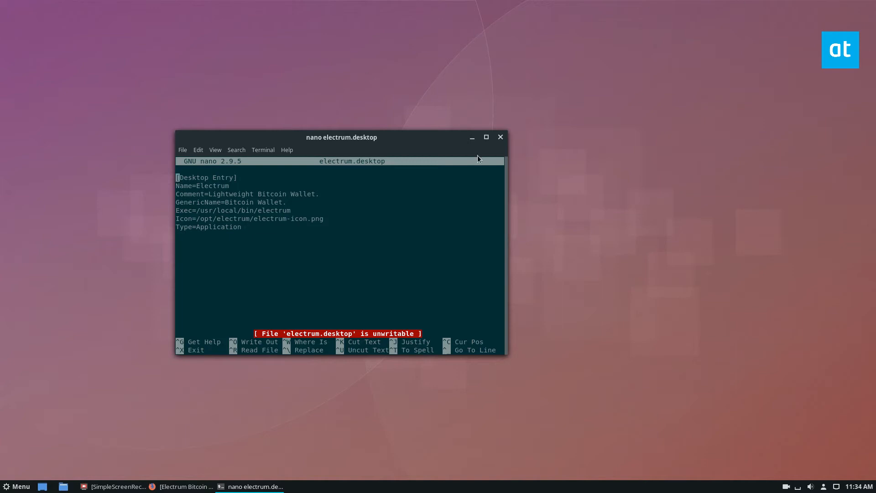
pyautogui.moveTo(266, 195)
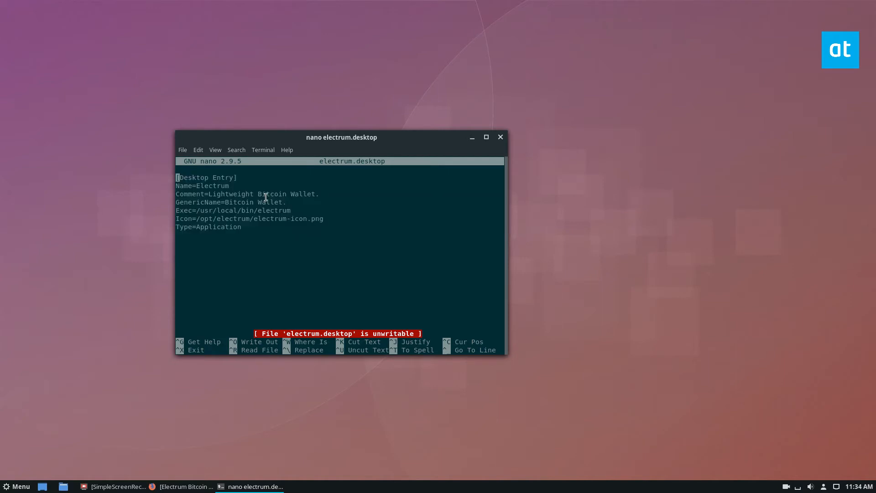
pyautogui.moveTo(368, 386)
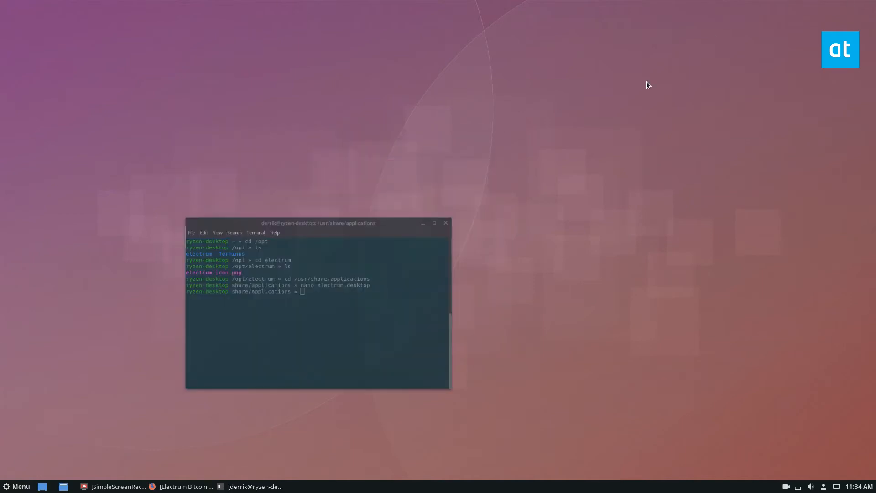
# Step: Launch Electrum from the Menu search 'le' and select the default_wallet name field
pyautogui.click(16, 486)
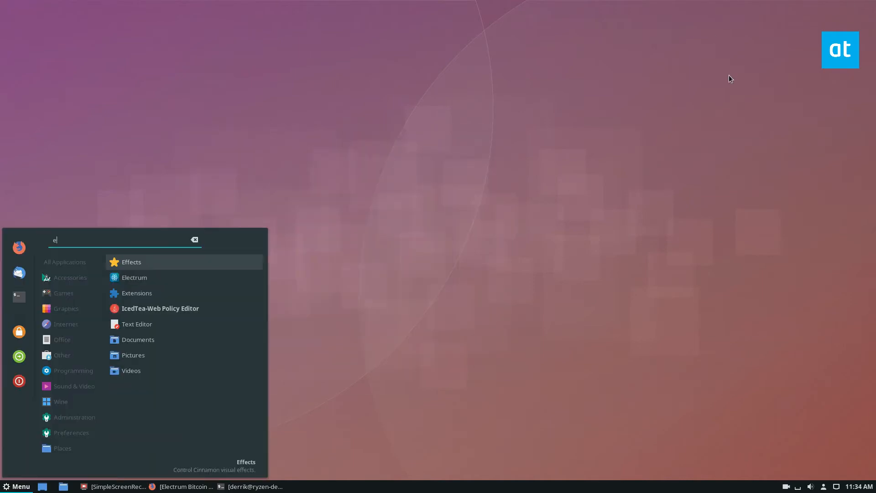
pyautogui.write('le')
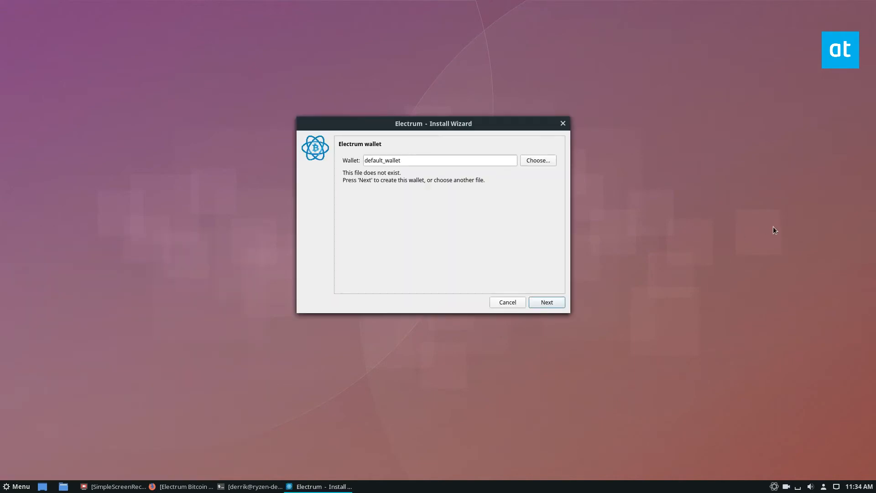
pyautogui.moveTo(441, 193)
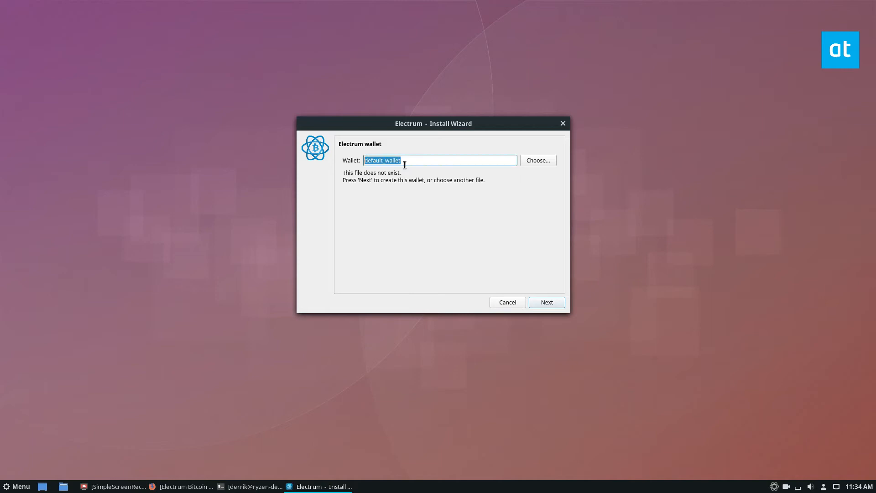
pyautogui.click(545, 301)
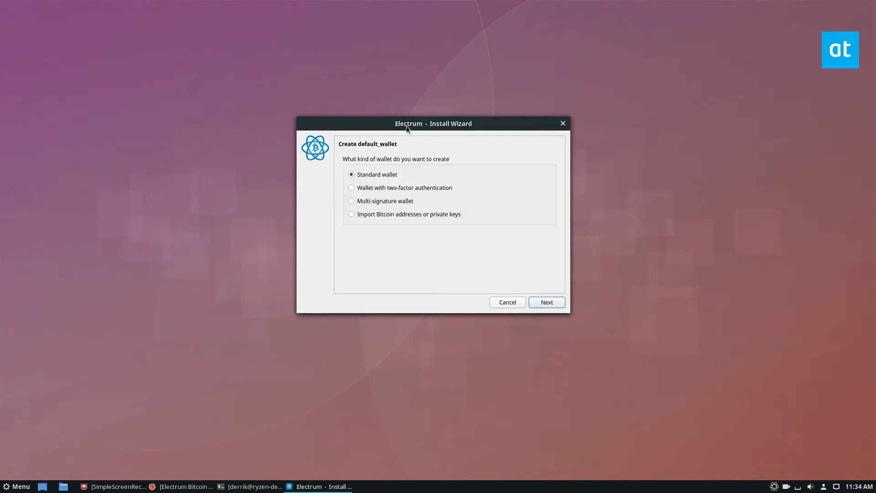
pyautogui.moveTo(358, 171)
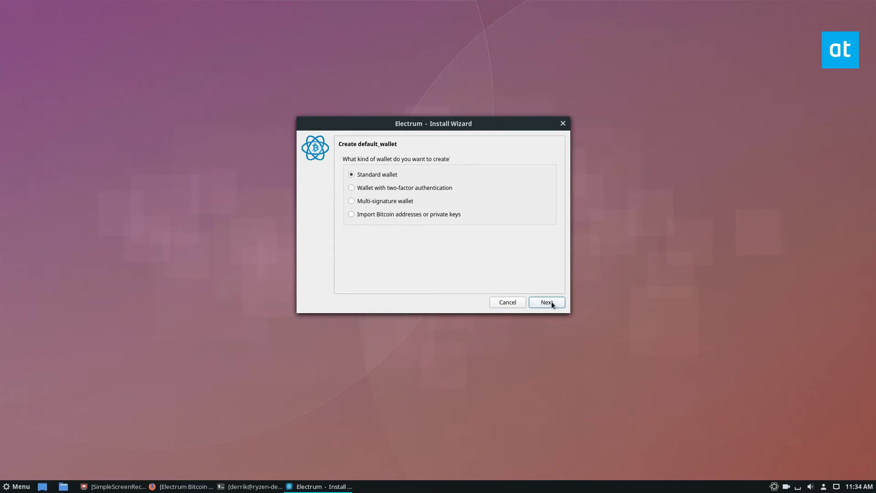
pyautogui.moveTo(384, 190)
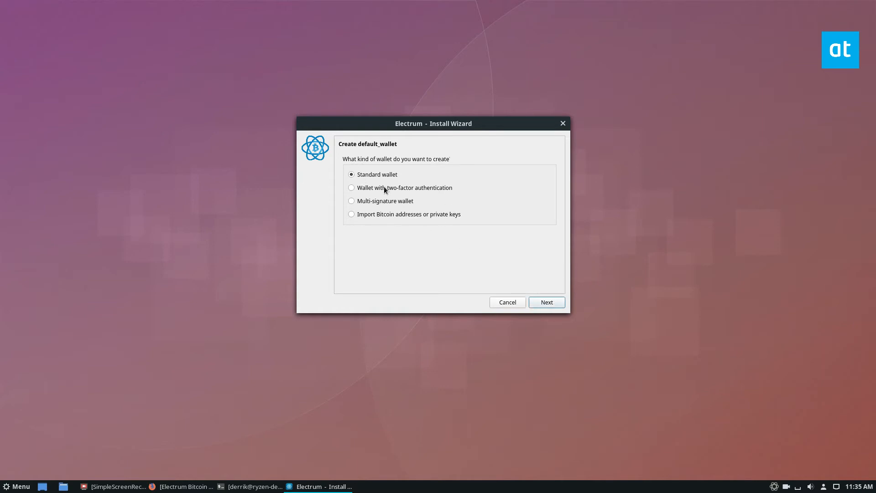
pyautogui.moveTo(386, 224)
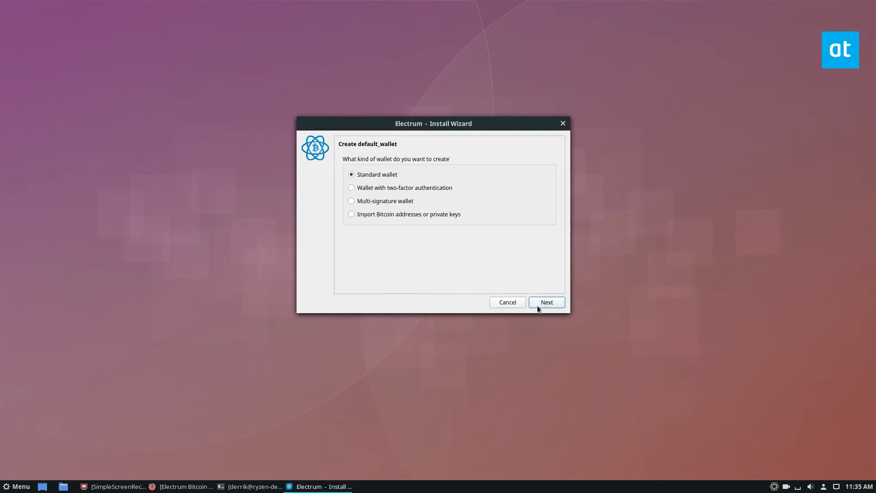
# Step: Pick a Standard wallet with 'Create a new seed' as the keystore option
pyautogui.click(545, 301)
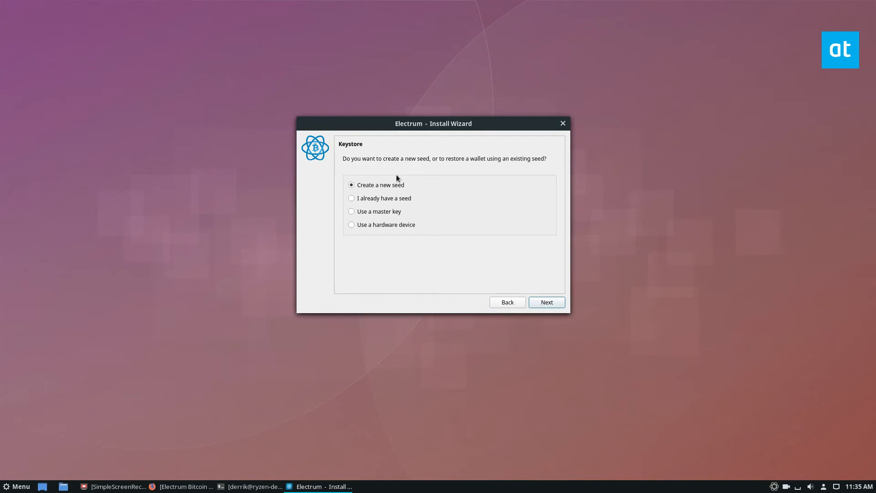
pyautogui.moveTo(565, 293)
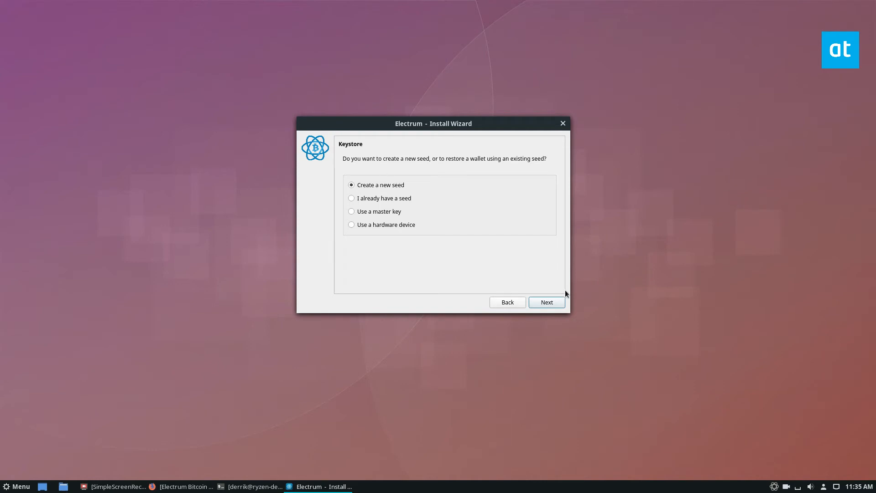
pyautogui.moveTo(453, 217)
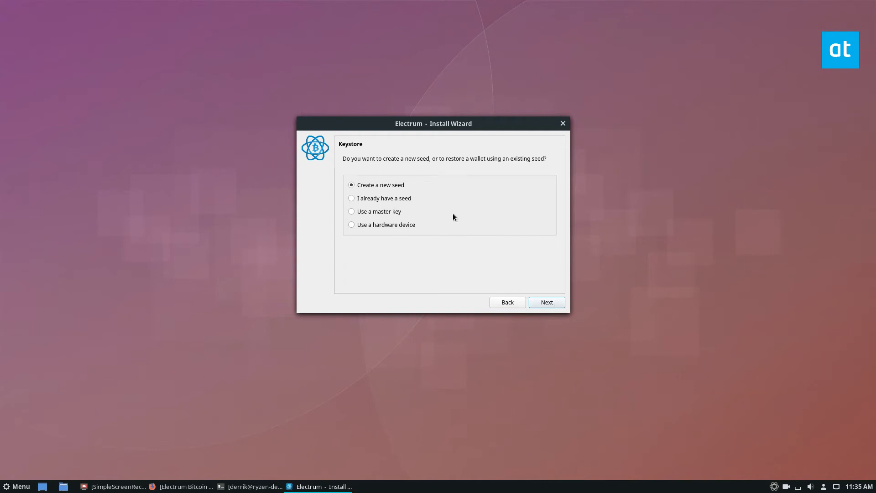
pyautogui.click(351, 197)
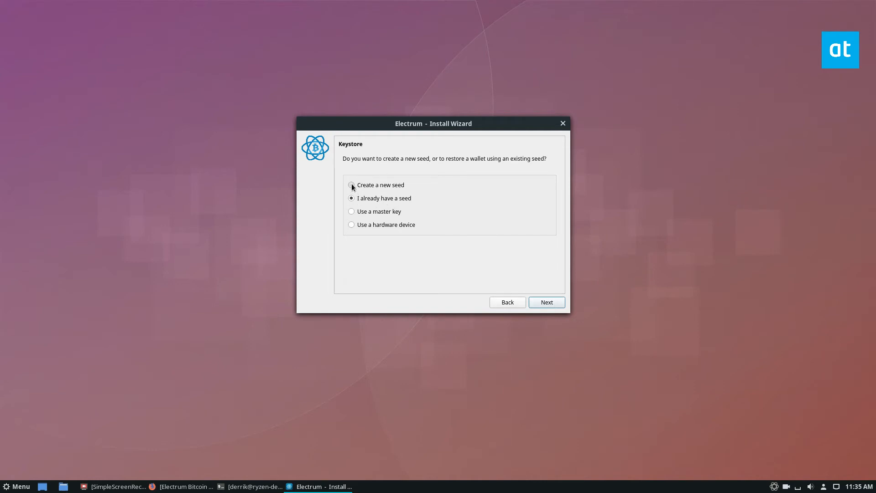
pyautogui.click(351, 185)
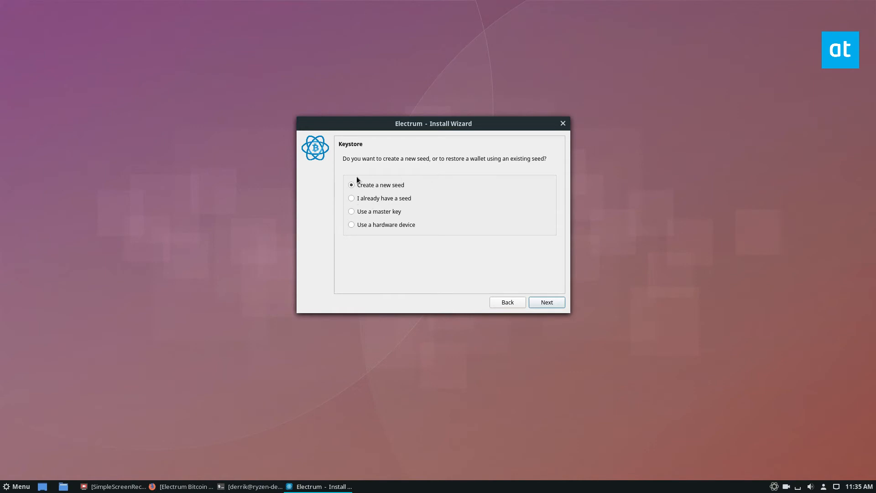
pyautogui.click(545, 301)
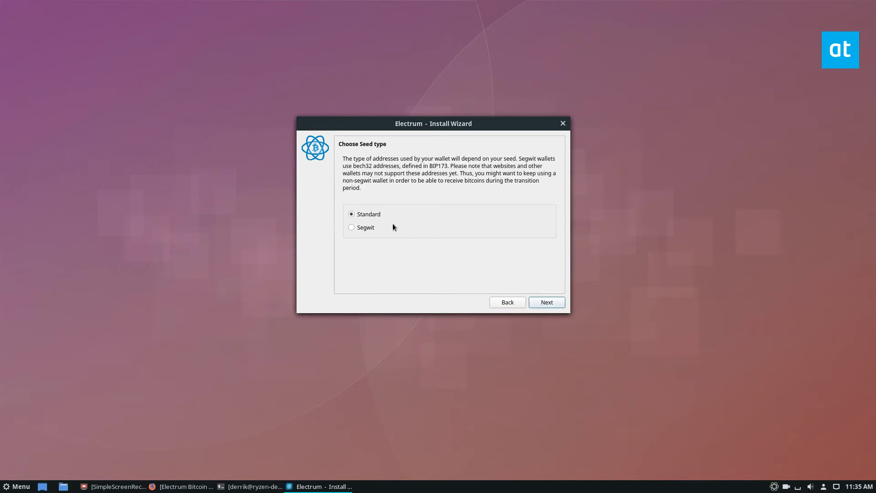
pyautogui.moveTo(508, 288)
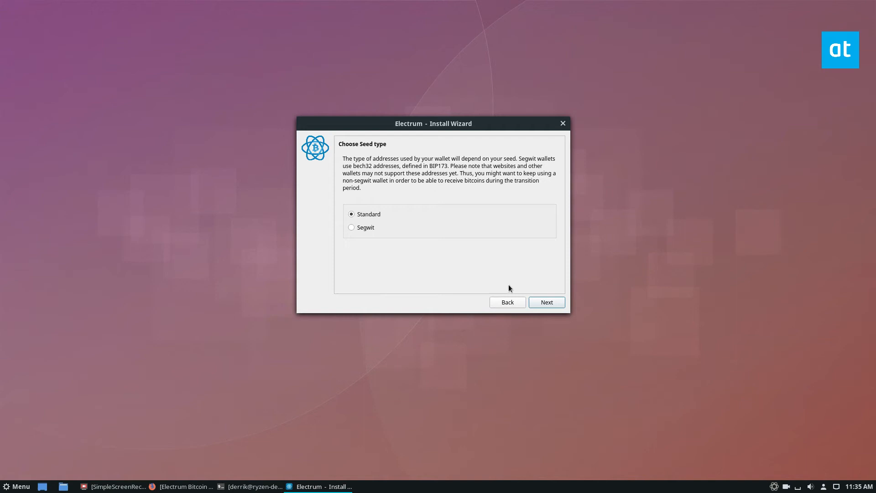
# Step: Keep the Standard seed type, select the generated 12-word seed, and dismiss seed Options
pyautogui.click(545, 302)
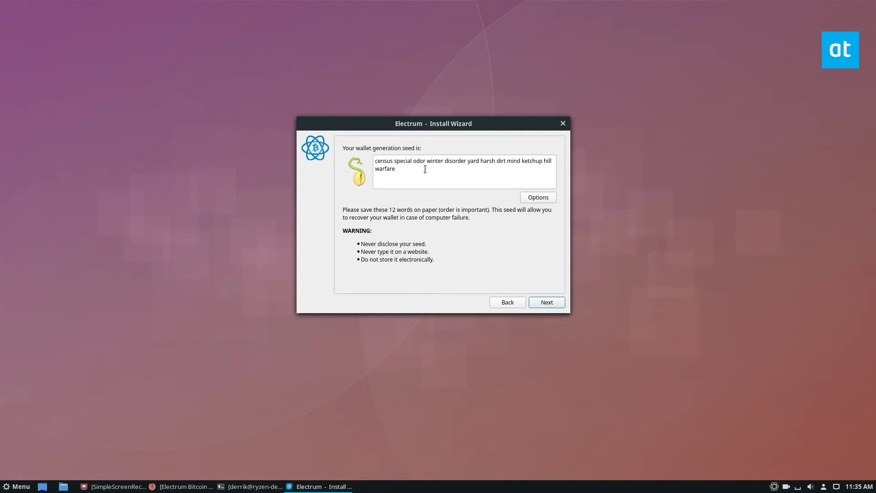
pyautogui.tripleClick(462, 160)
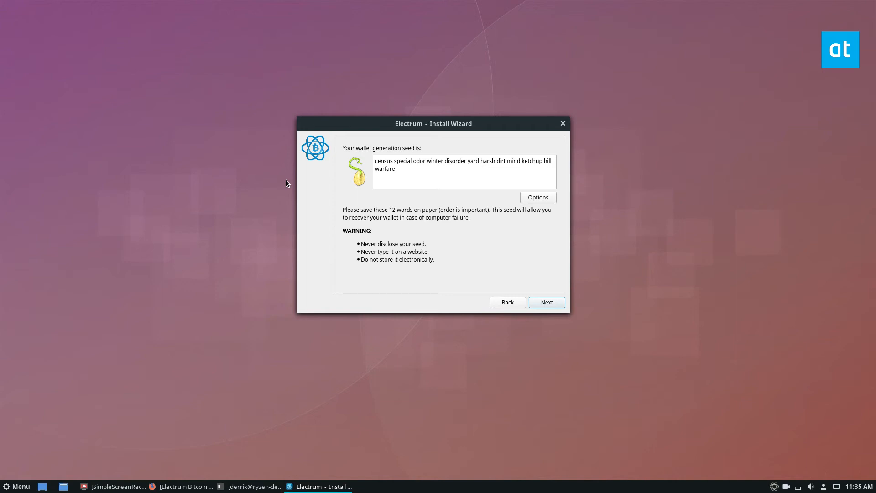
pyautogui.moveTo(433, 123); pyautogui.dragTo(340, 95)
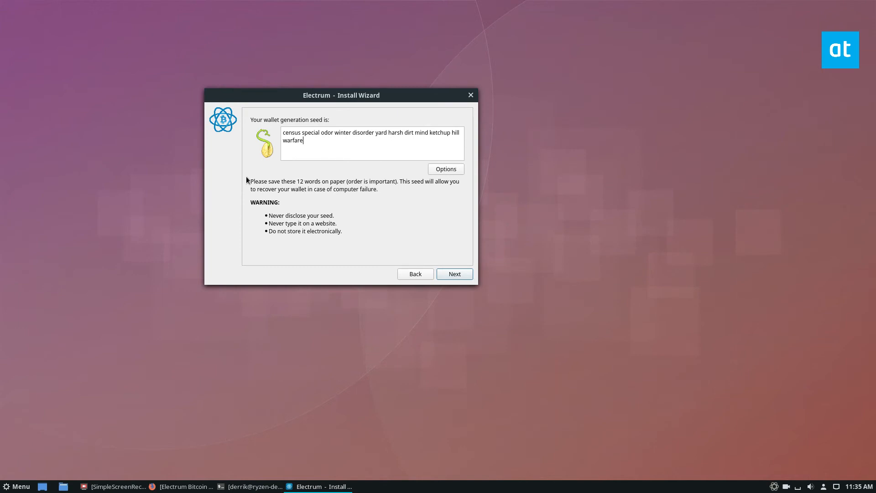
pyautogui.doubleClick(292, 140)
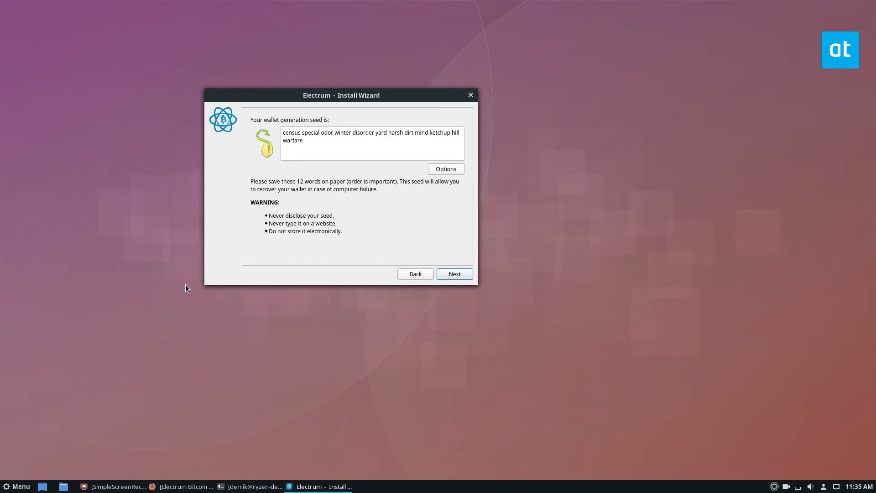
pyautogui.click(445, 168)
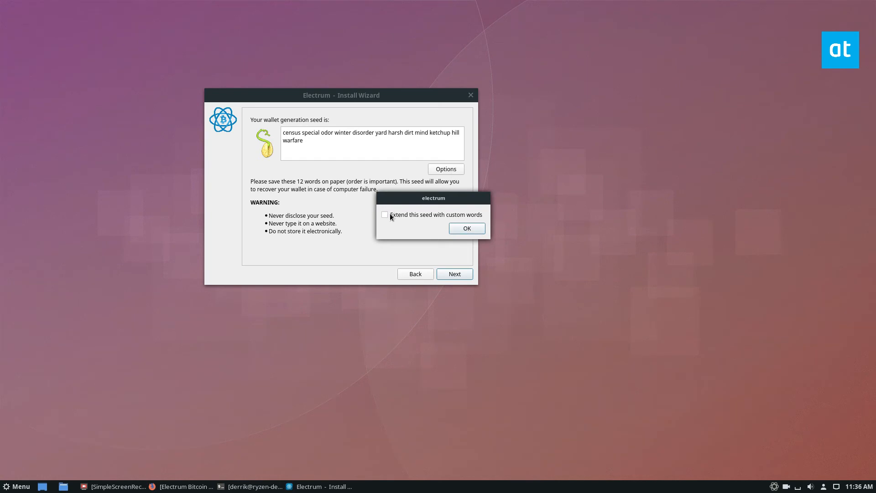
pyautogui.click(466, 228)
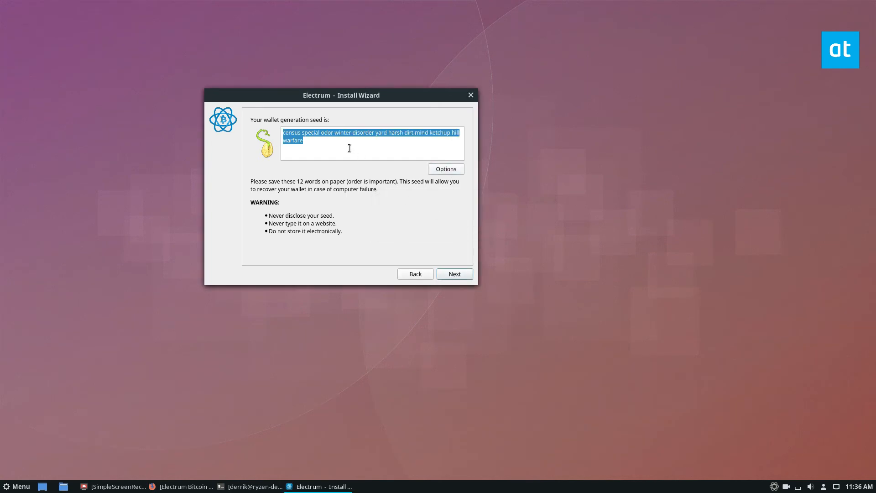
# Step: Go back to the seed display and launch Text Editor from the Menu
pyautogui.click(453, 274)
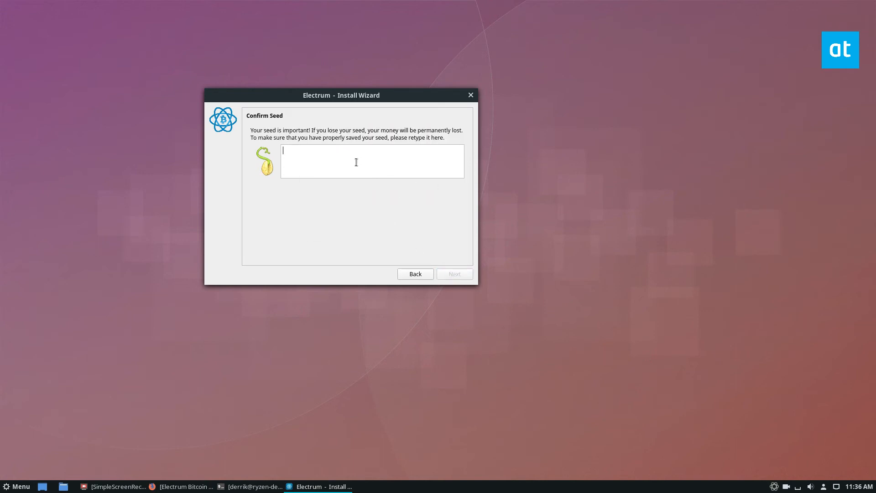
pyautogui.click(415, 274)
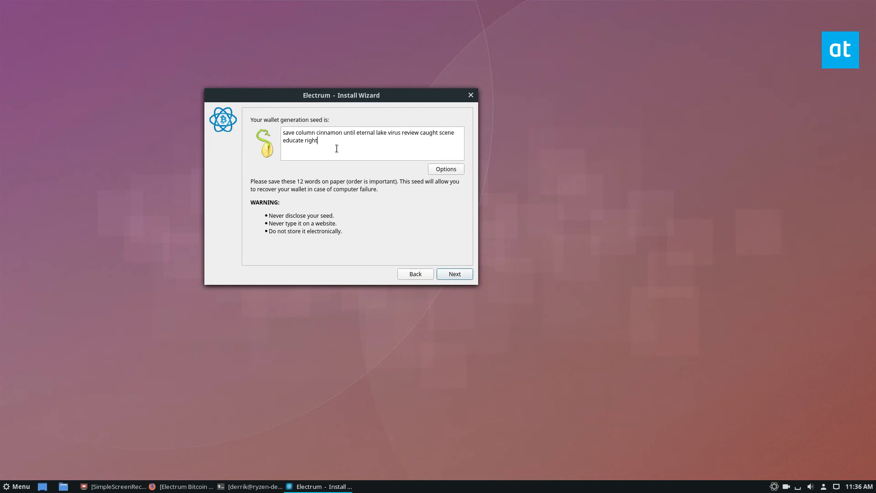
pyautogui.click(17, 486)
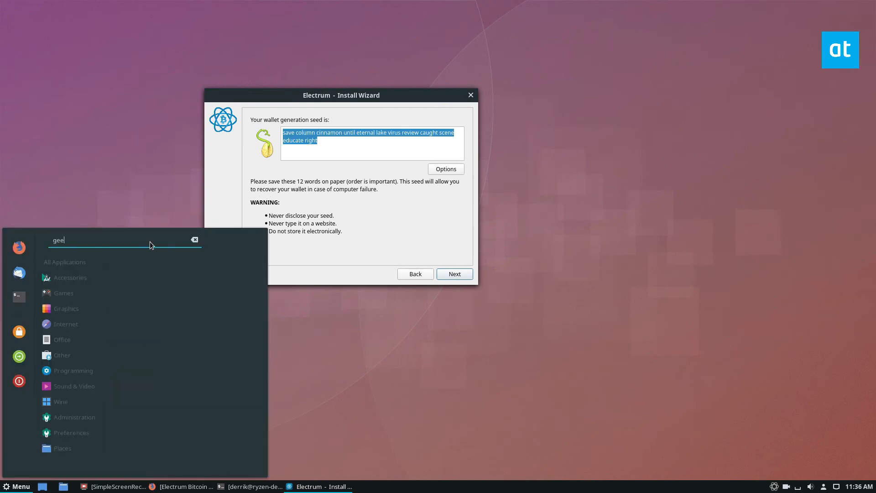
pyautogui.write('text')
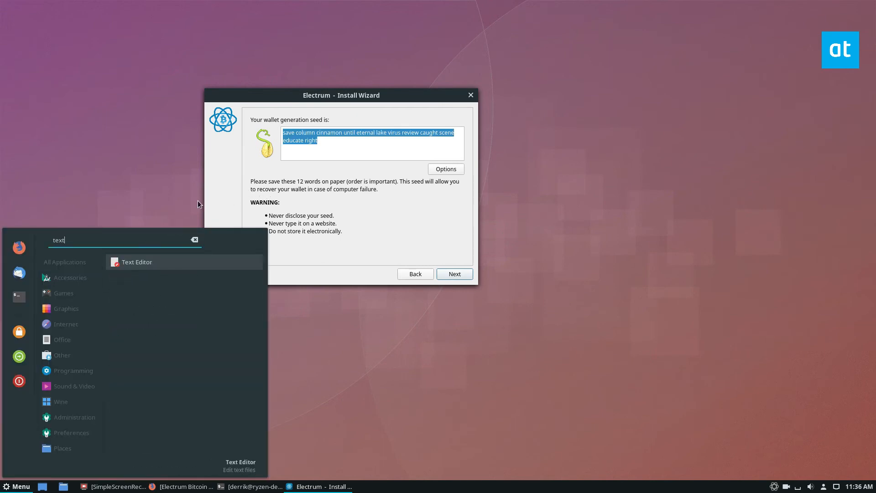
pyautogui.click(137, 261)
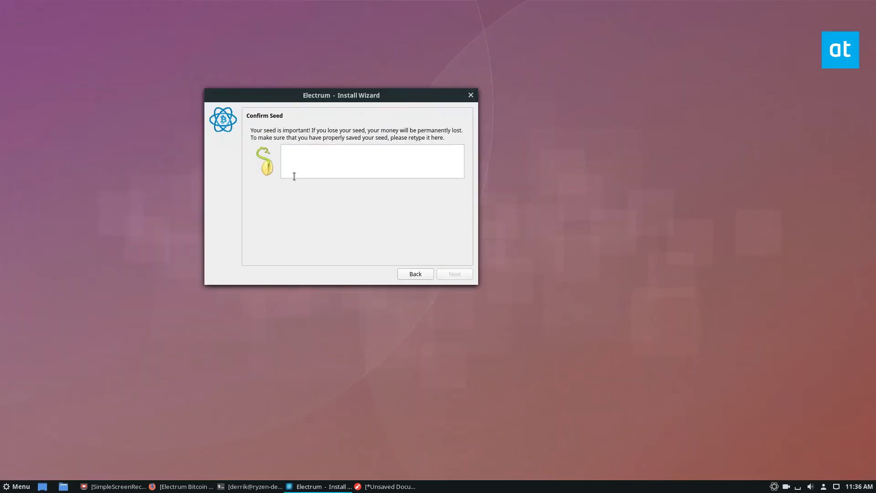
pyautogui.click(388, 486)
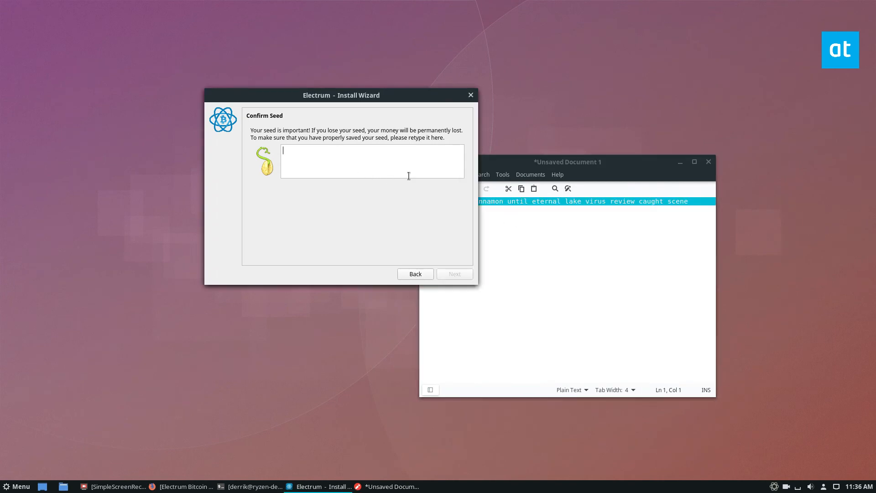
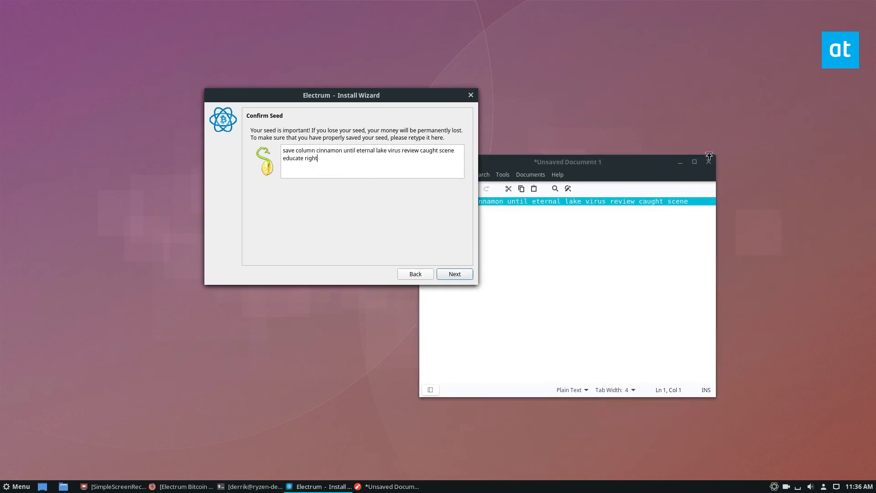
pyautogui.click(709, 162)
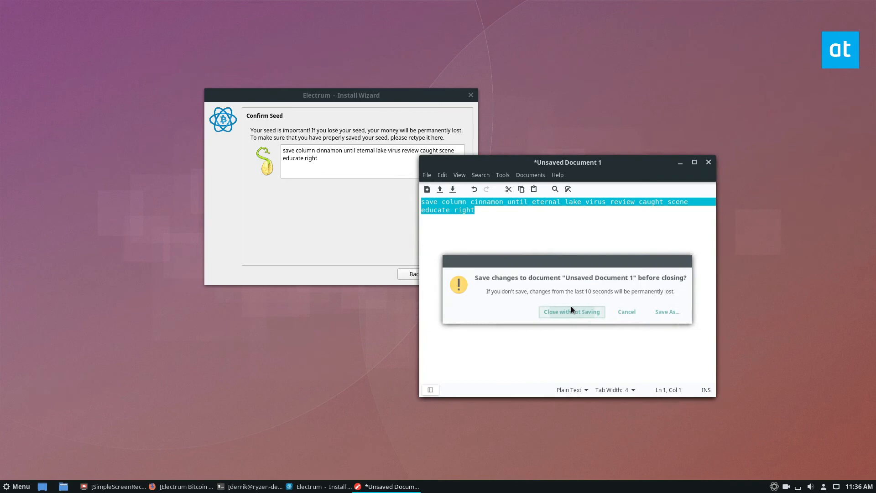
pyautogui.click(570, 311)
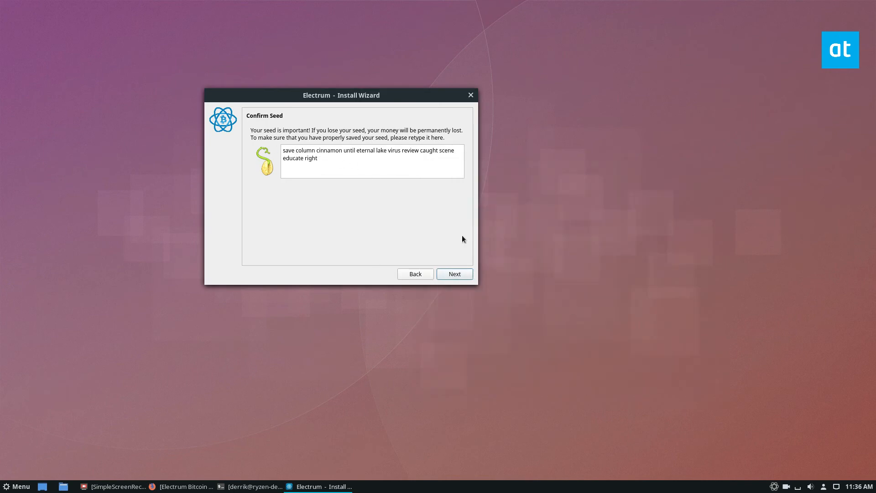
# Step: Set an encryption password for the wallet file and finish opening default_wallet
pyautogui.click(454, 273)
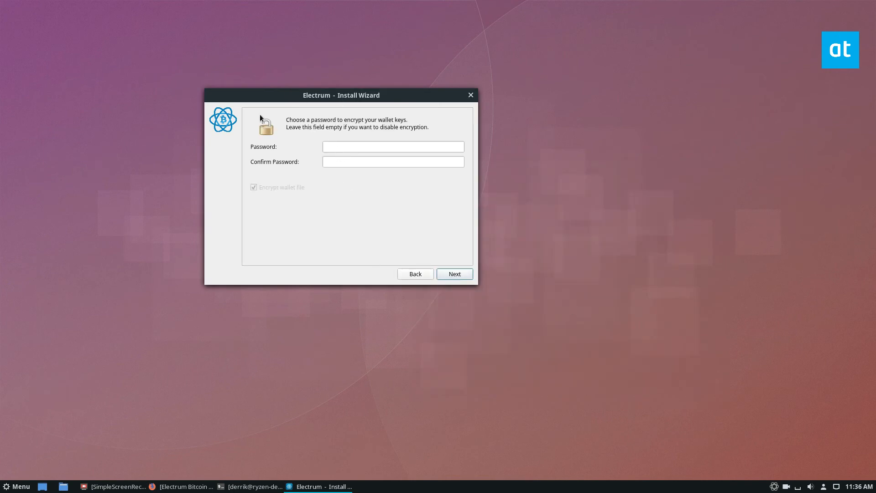
pyautogui.moveTo(151, 173)
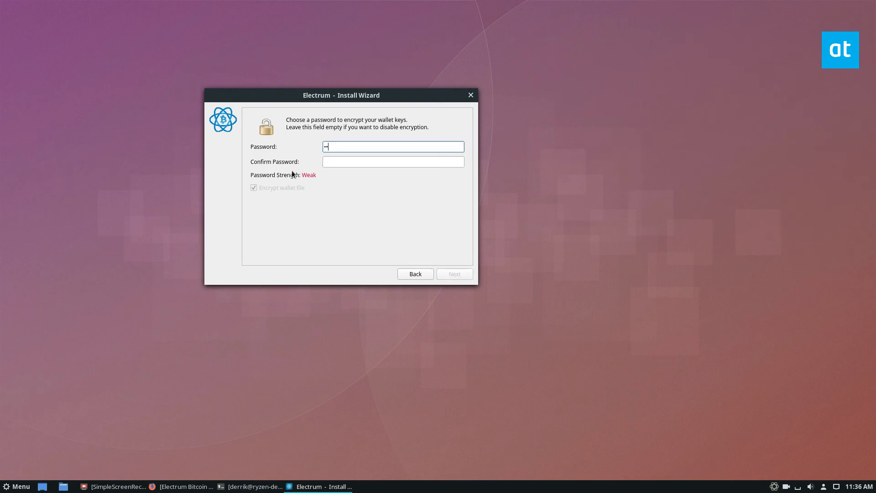
pyautogui.write('password')
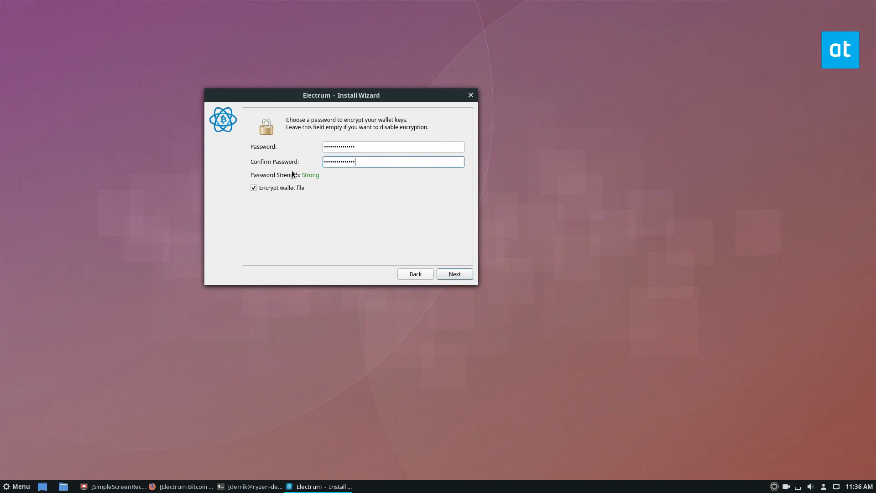
pyautogui.click(454, 273)
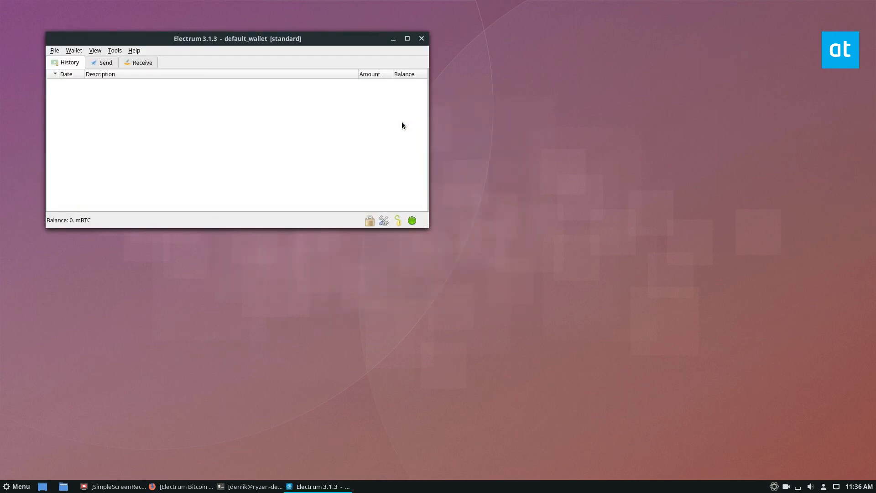
# Step: Move the wallet window aside and enter sudo pip3 install for the Electrum-3.1.3.tar.gz URL
pyautogui.moveTo(236, 38); pyautogui.dragTo(402, 144)
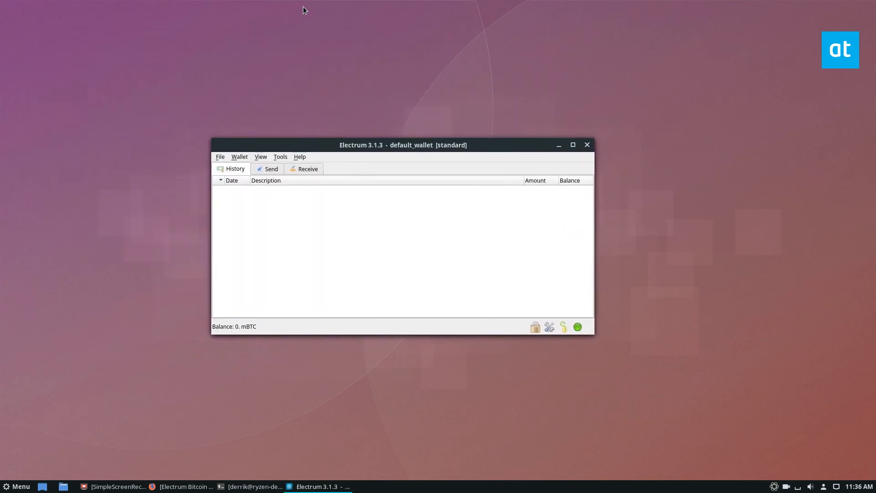
pyautogui.moveTo(302, 475)
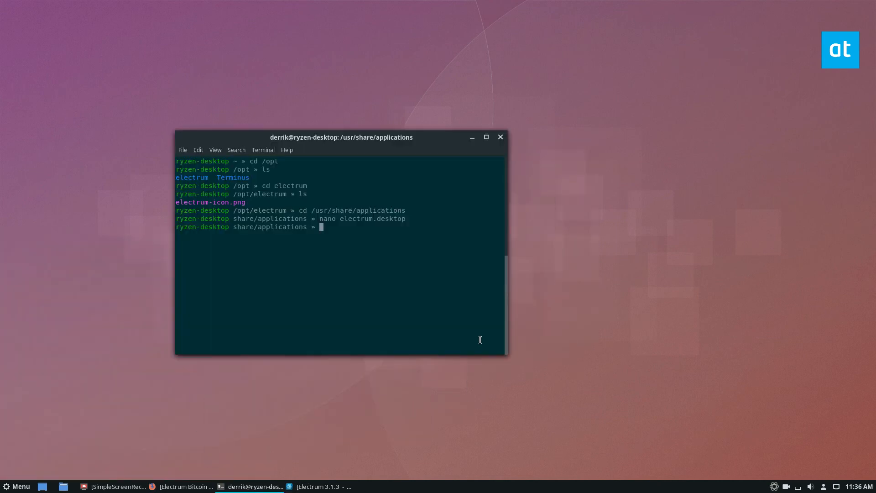
pyautogui.write('ls')
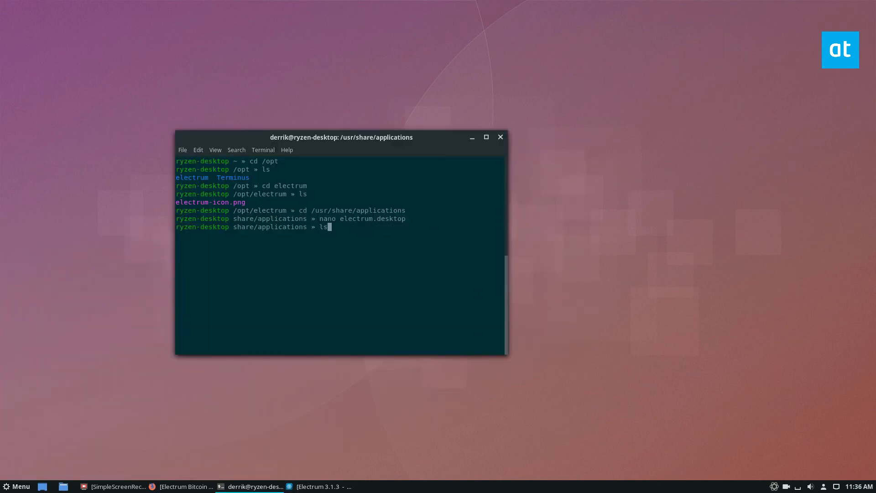
pyautogui.write('sudo pip3 install https://download.electrum.org/3.1.3/Electrum-3.1.3.tar.gz')
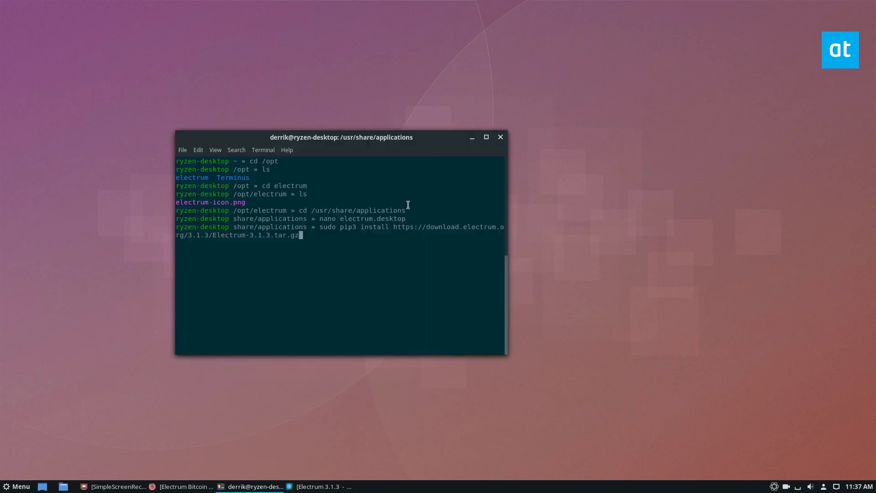
# Step: Create an Electrum desktop shortcut from the menu search, delete it, then pin Electrum to favourites
pyautogui.click(17, 485)
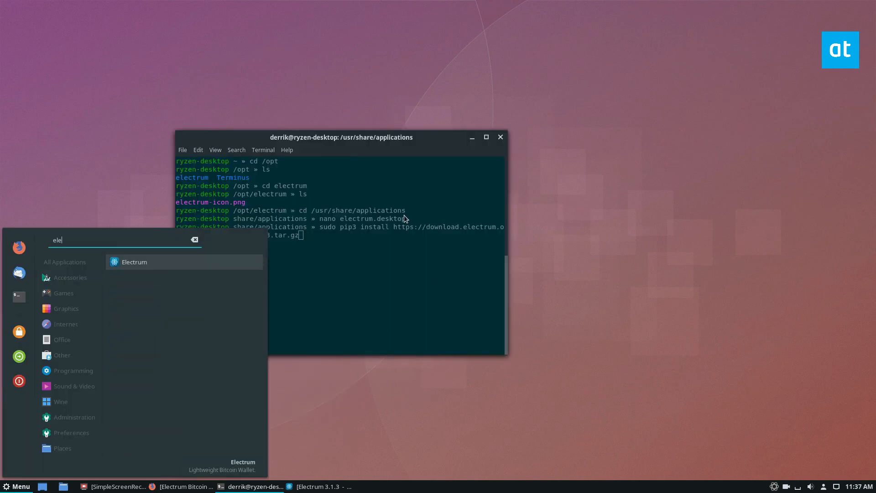
pyautogui.rightClick(133, 261)
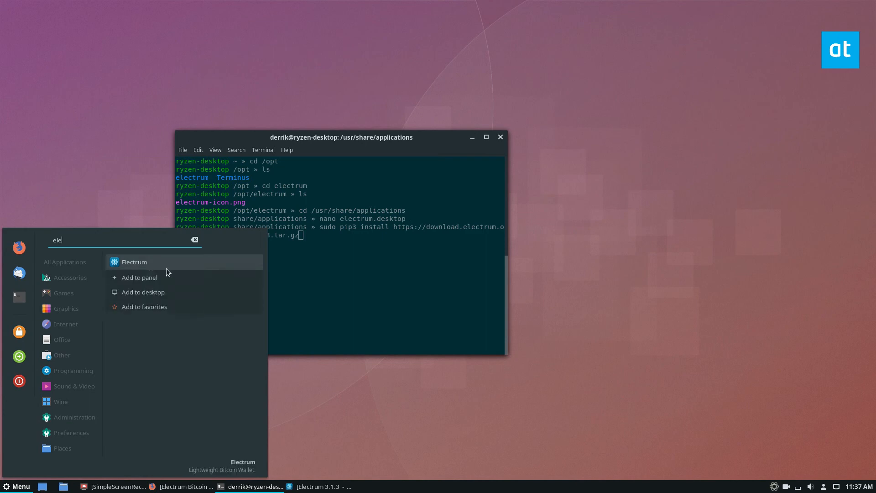
pyautogui.click(140, 292)
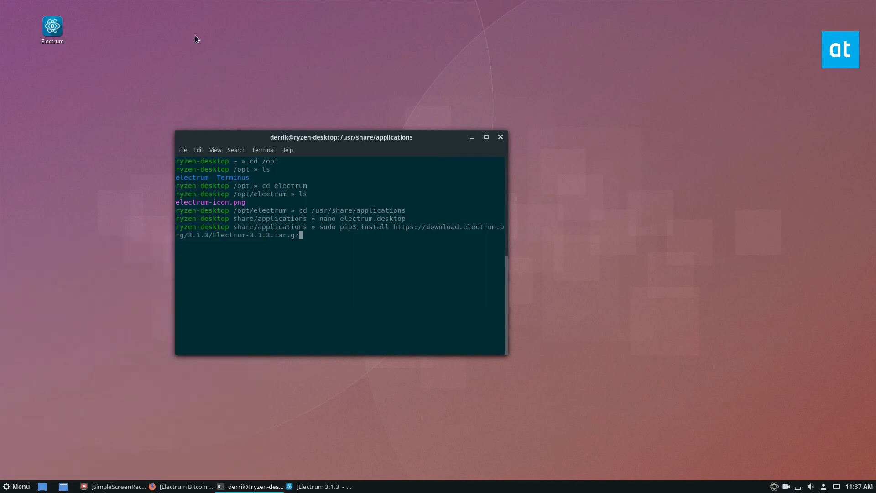
pyautogui.rightClick(51, 26)
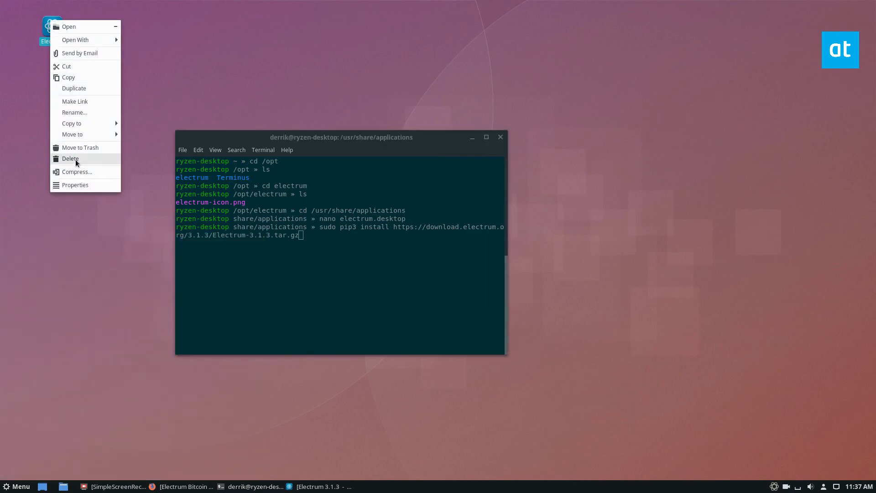
pyautogui.click(15, 486)
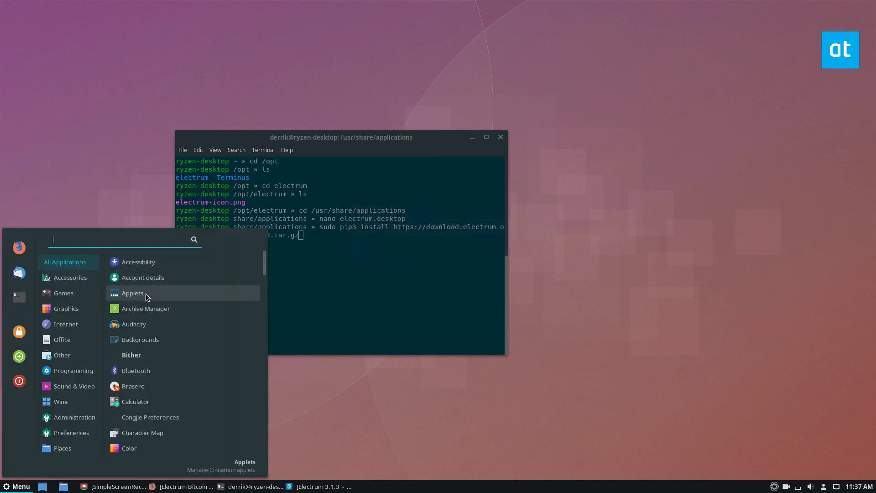
pyautogui.write('el')
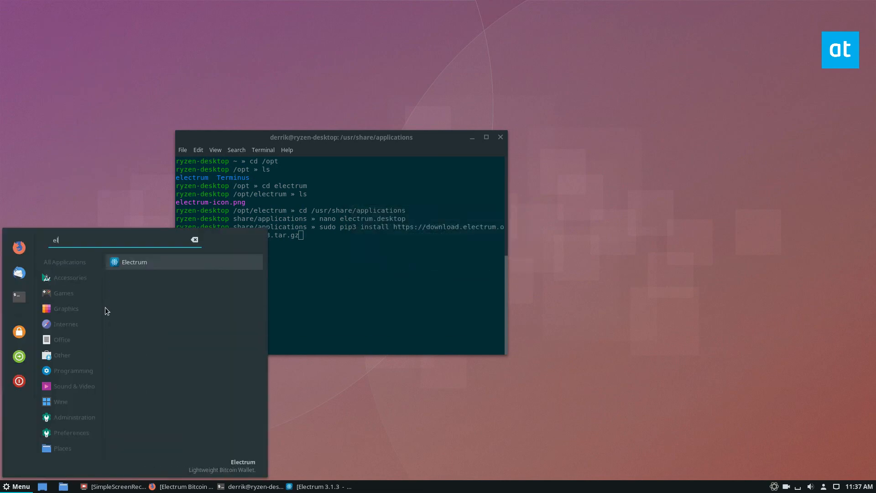
pyautogui.rightClick(134, 261)
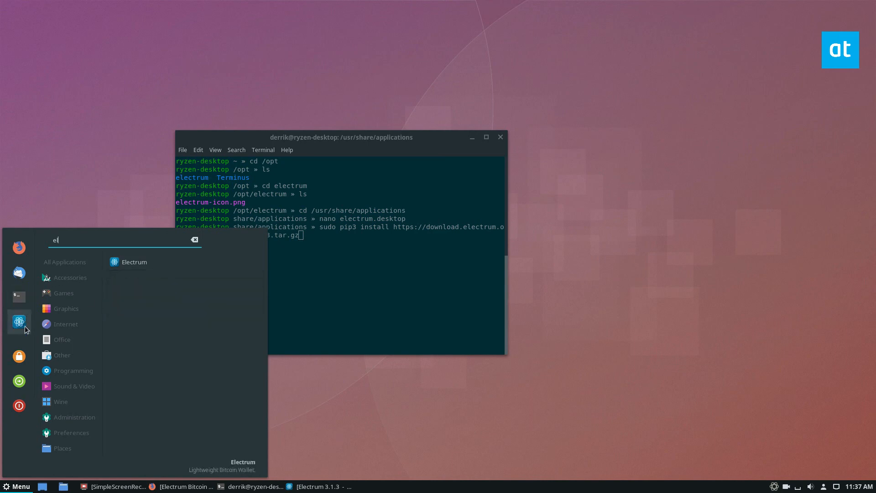
pyautogui.moveTo(635, 311)
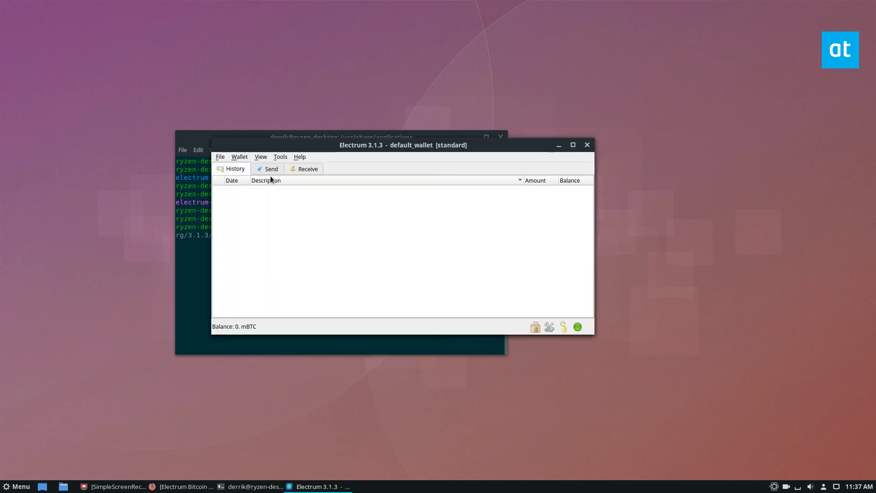
# Step: View the receiving address, then fill Send with that address, amount 11111 and description 1111
pyautogui.click(307, 168)
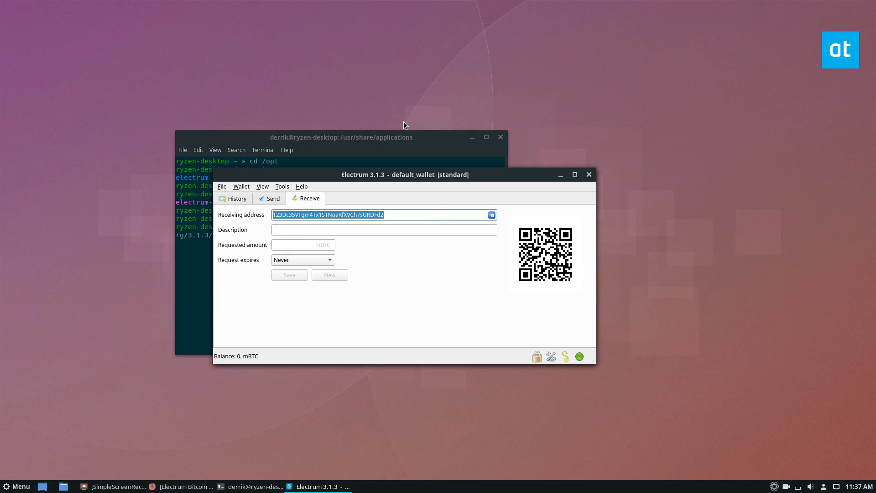
pyautogui.click(272, 198)
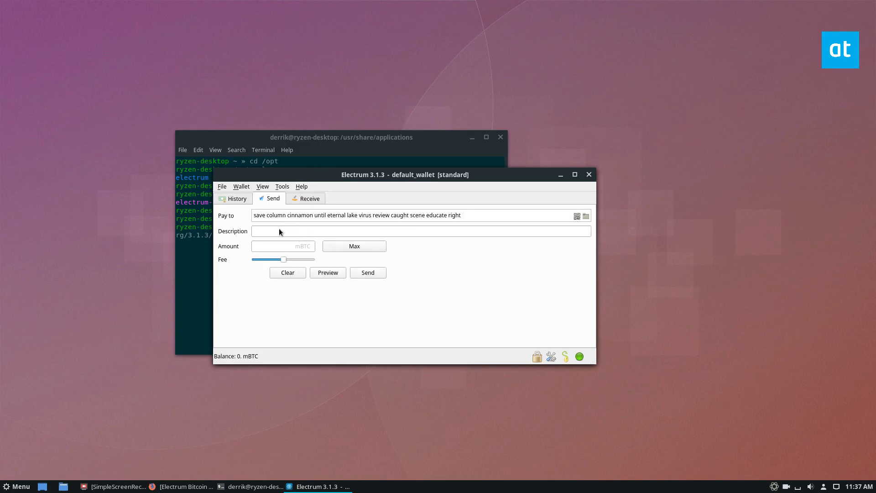
pyautogui.click(309, 199)
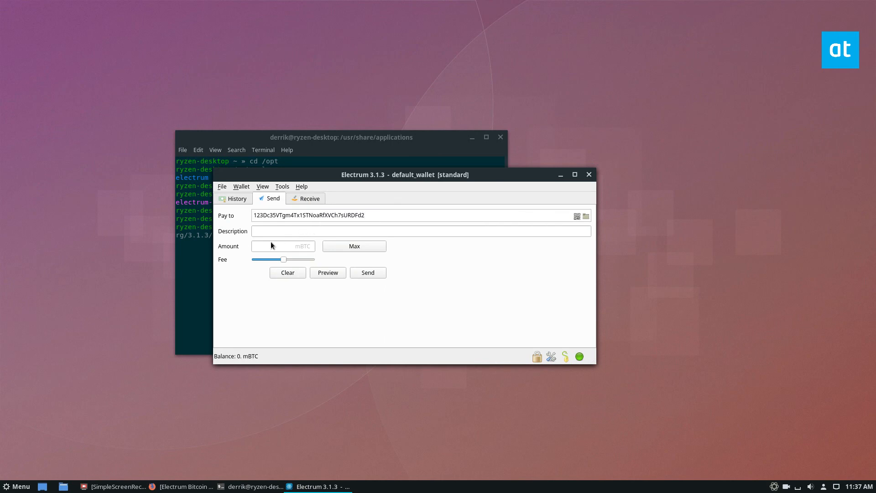
pyautogui.write('11111')
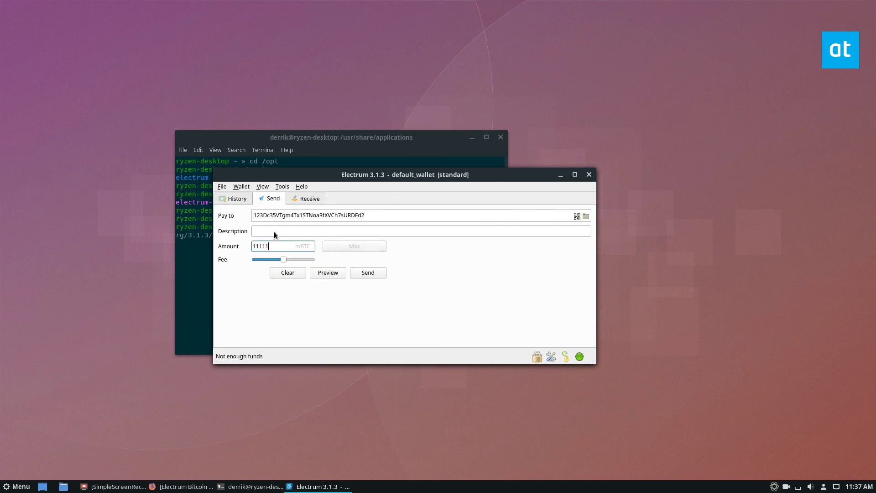
pyautogui.write('1111')
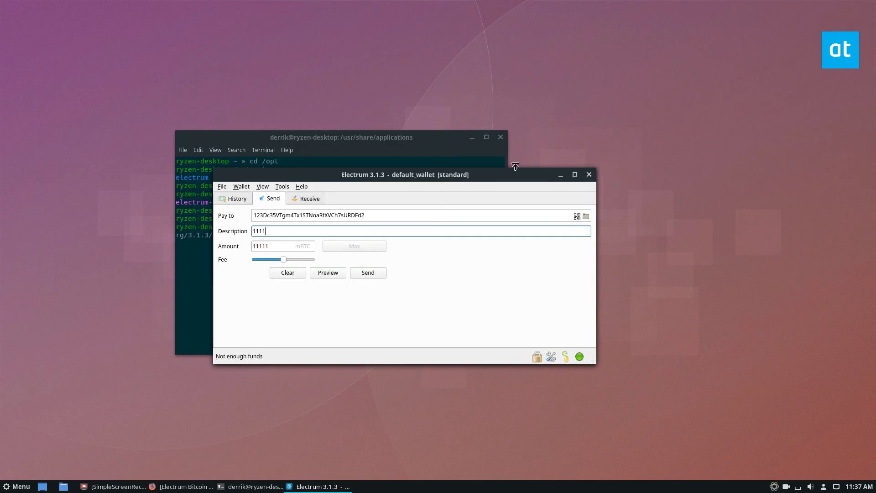
pyautogui.moveTo(693, 67)
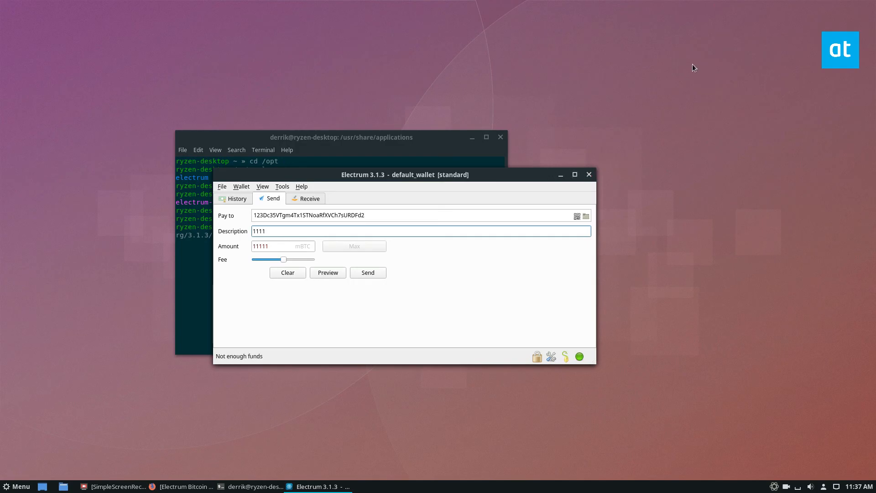